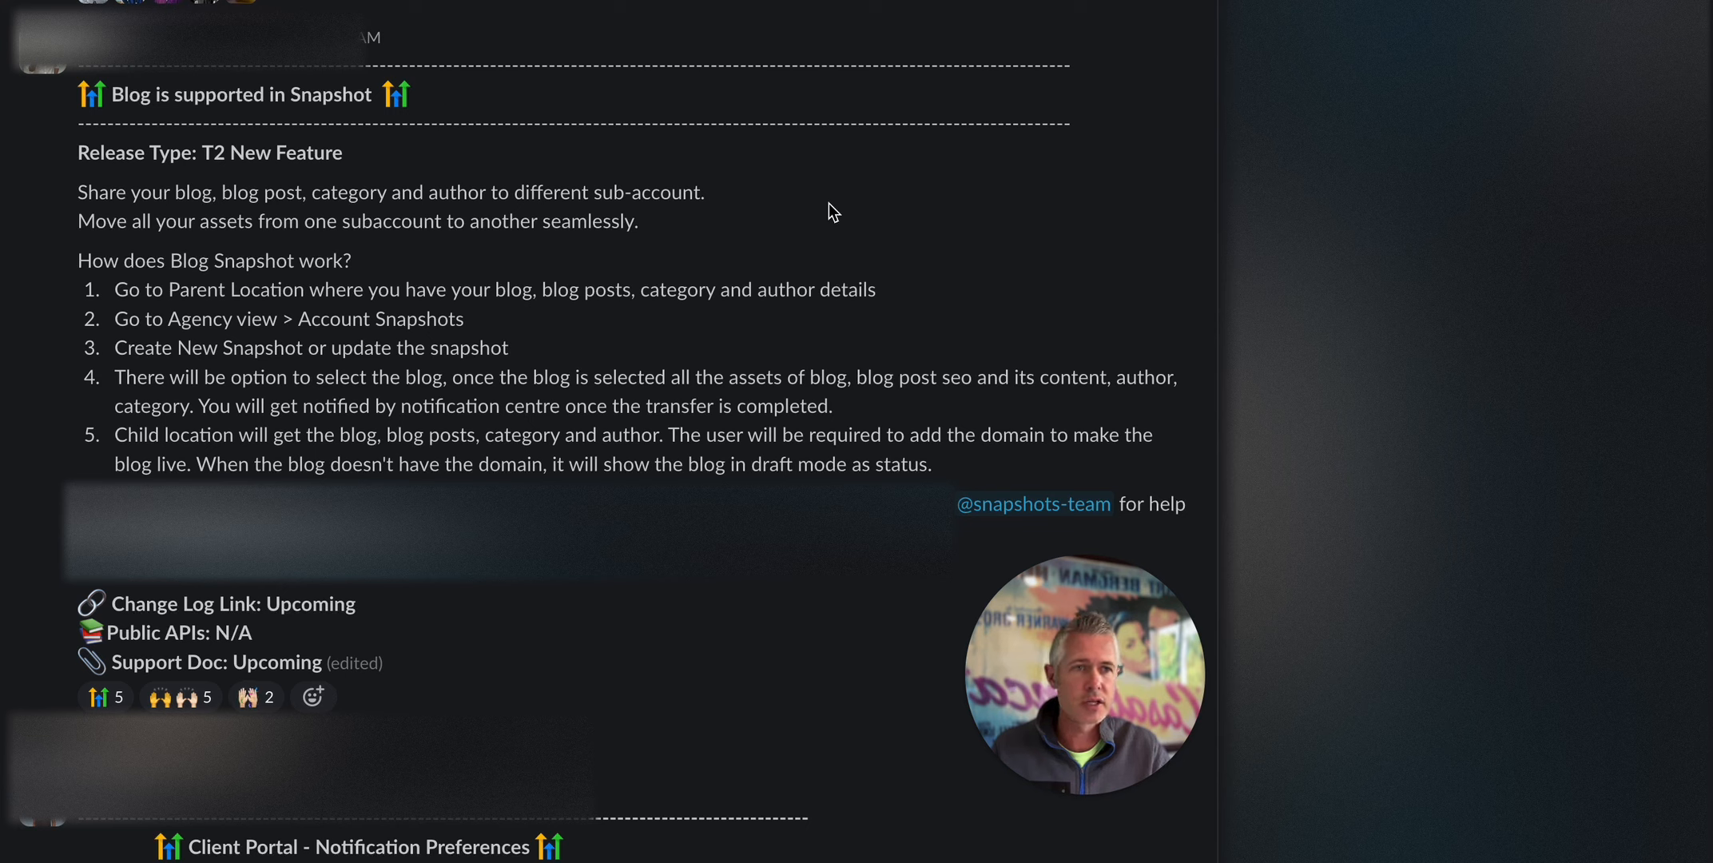
mouse_move(790, 243)
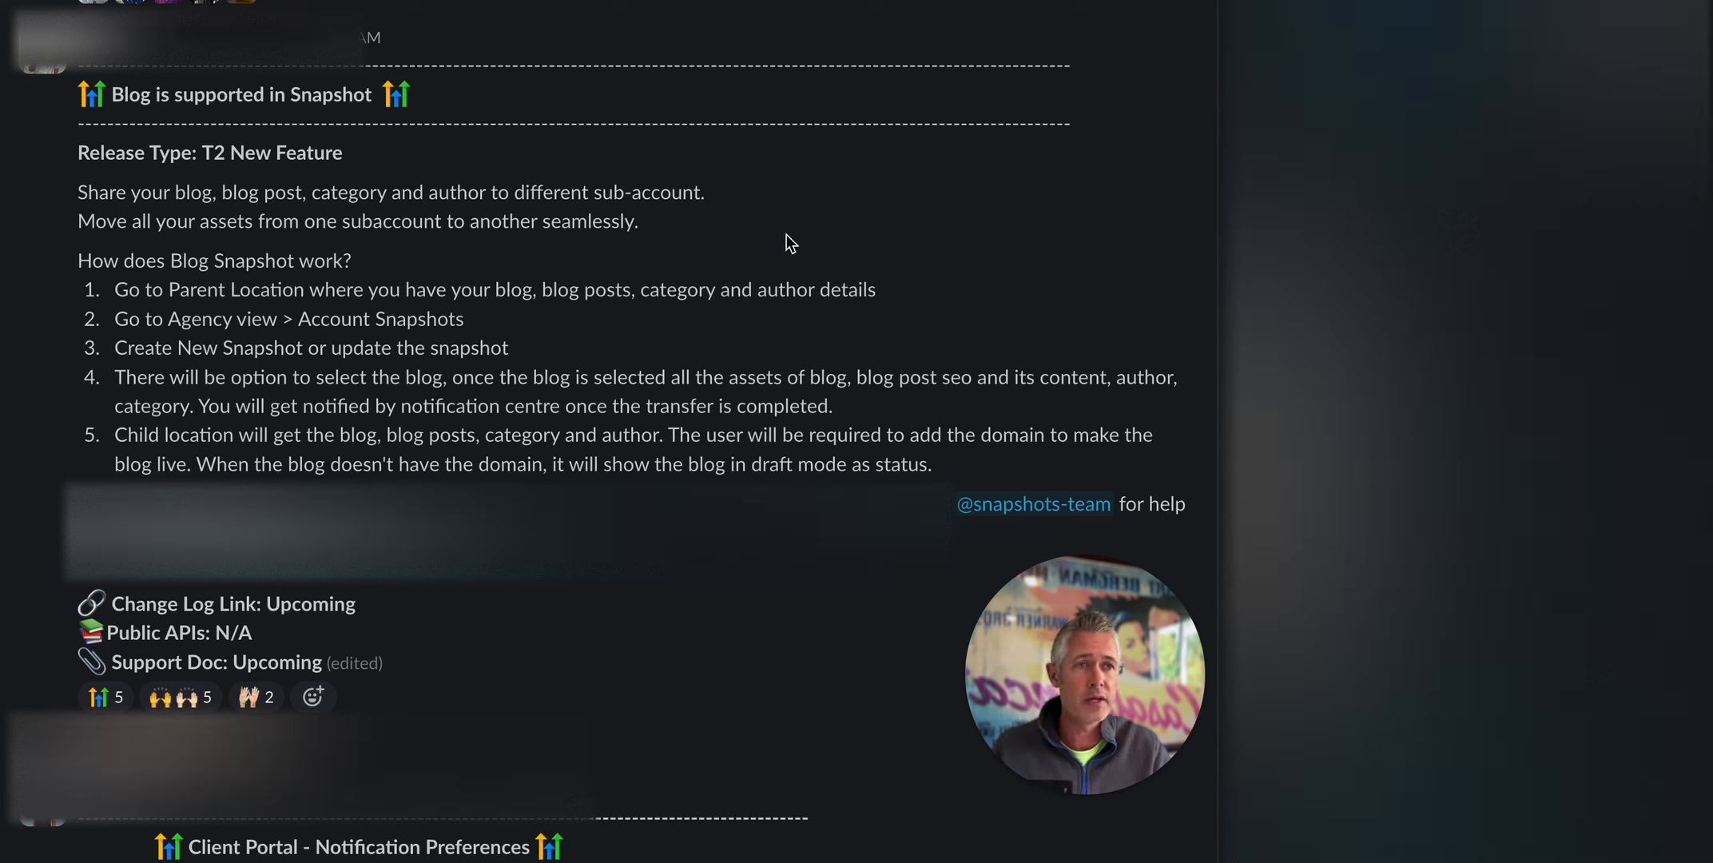
mouse_move(240, 176)
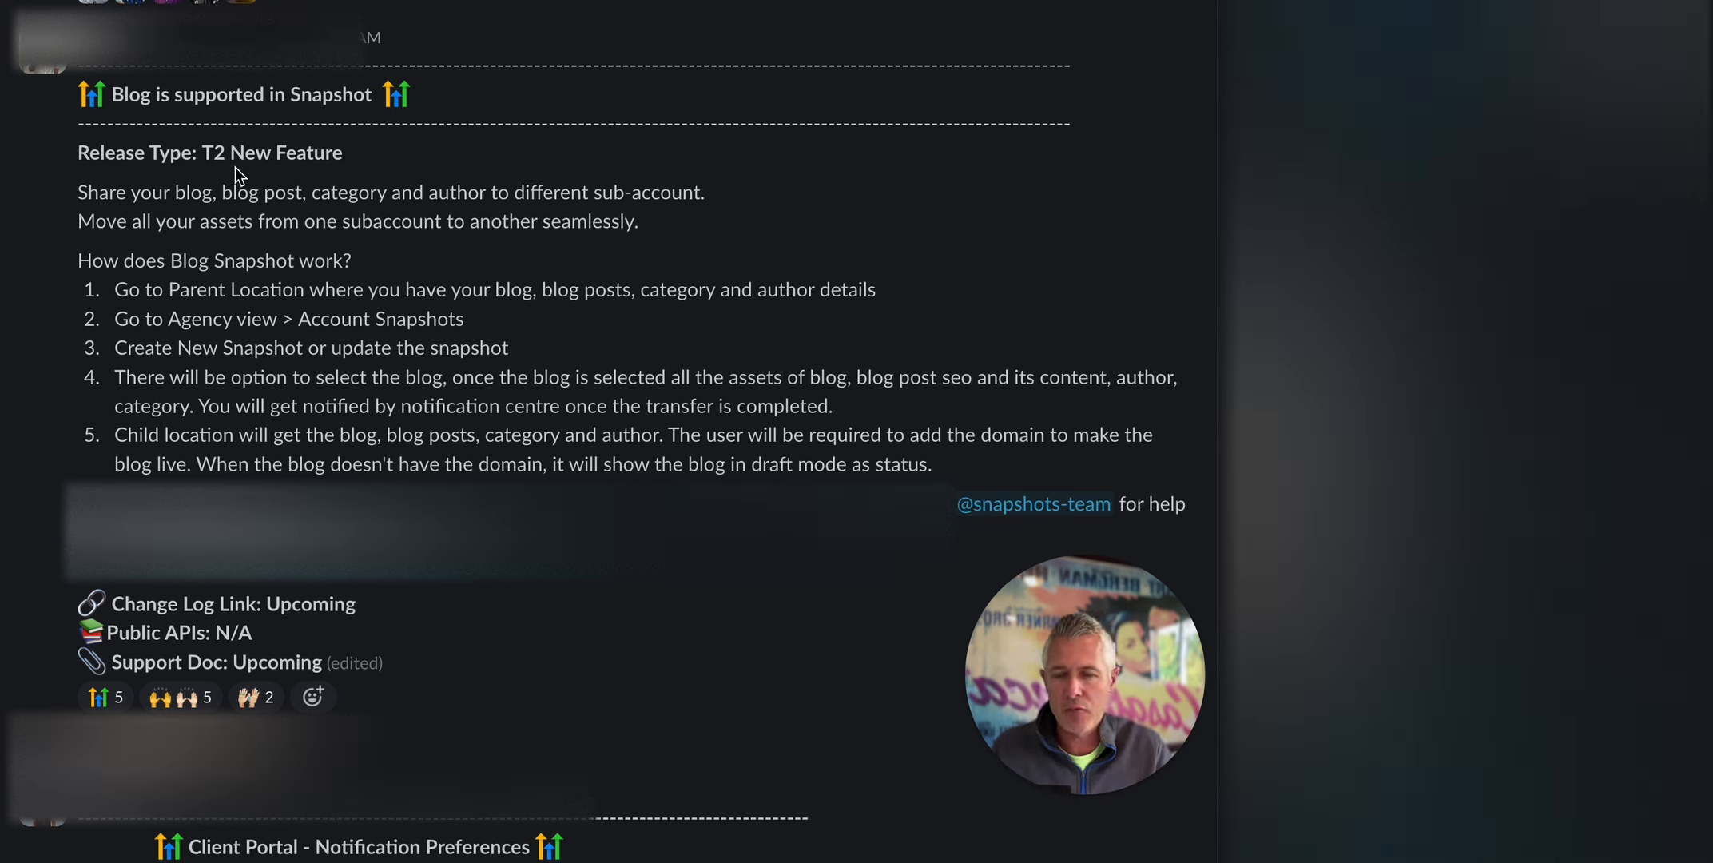